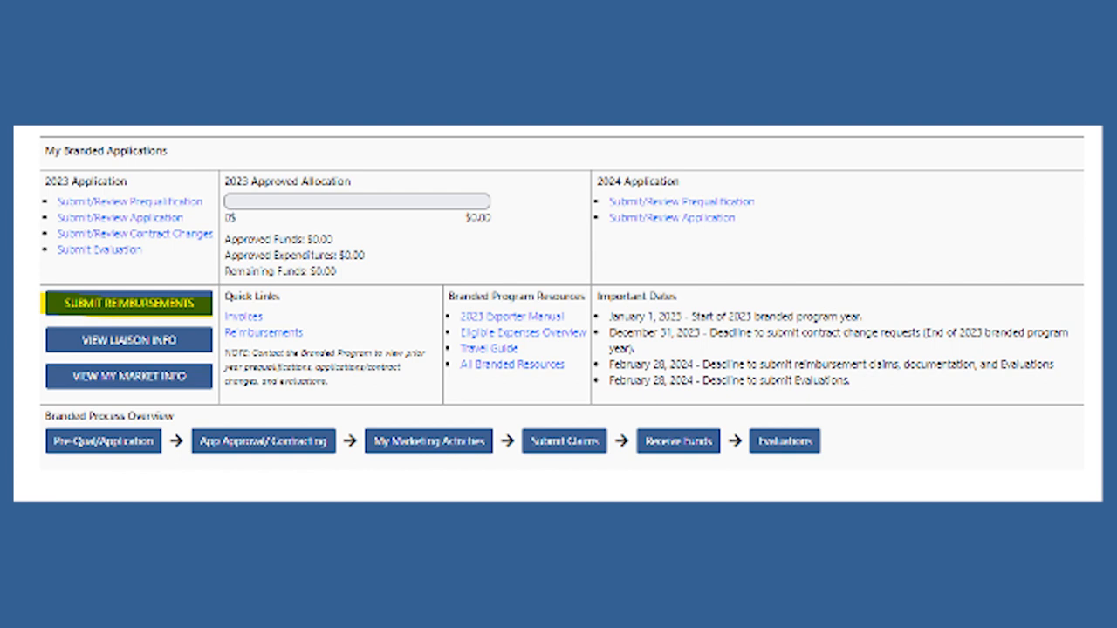
Step: Choose Submit Reimbursements on the Branded Program dashboard to bring up the Add Reimbursement dialog
click(128, 304)
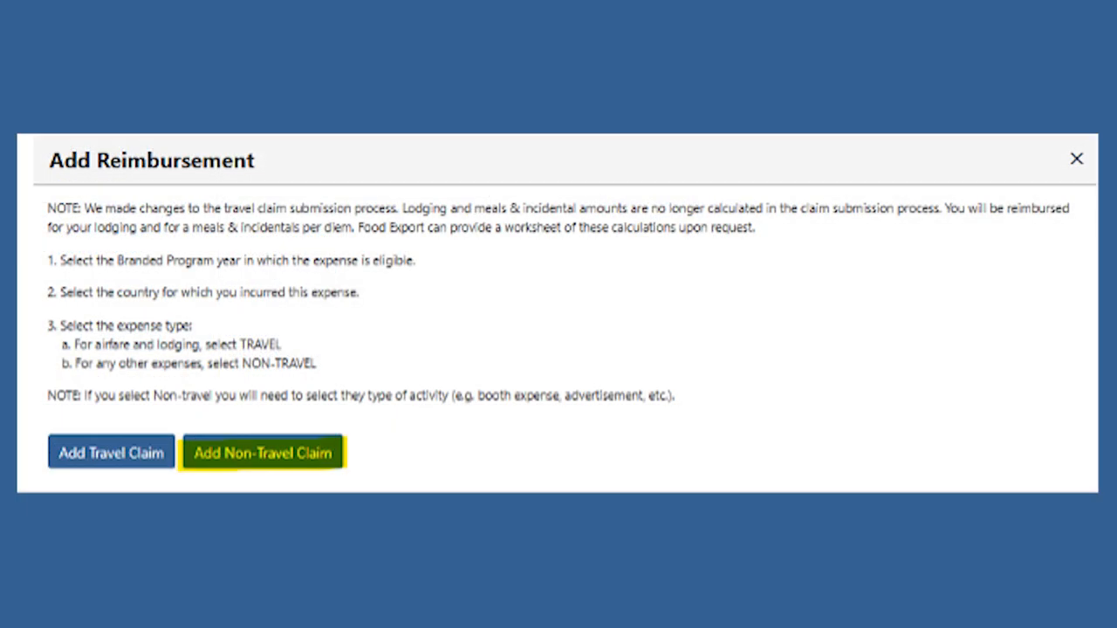
click(263, 452)
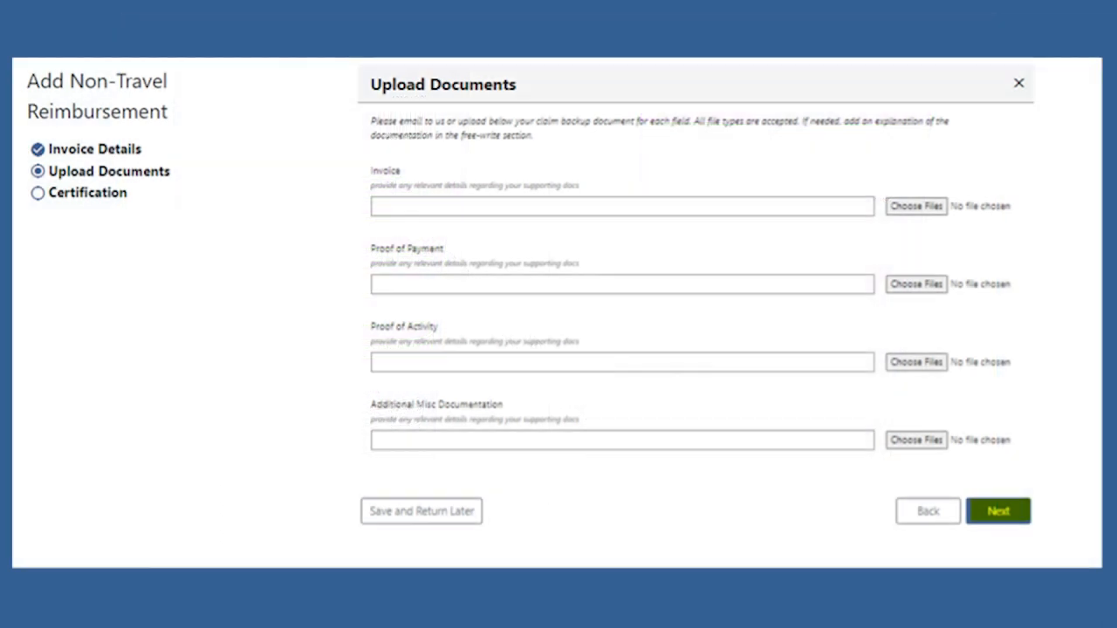
Step: Move past Upload Documents, agree to the certification statements, and finish the non-travel claim
click(998, 511)
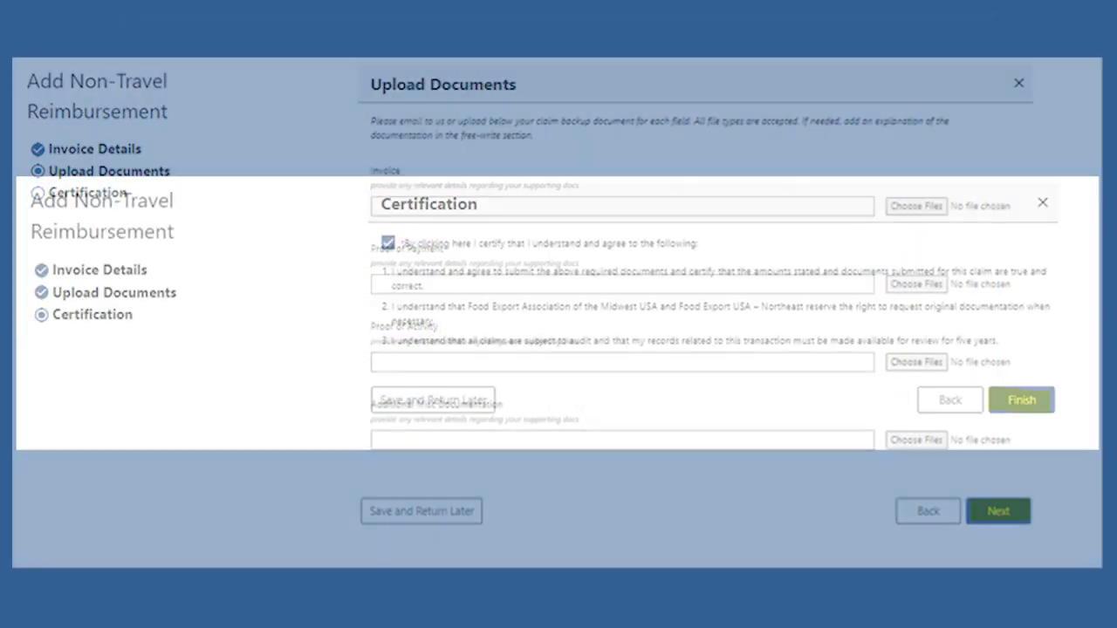
click(997, 510)
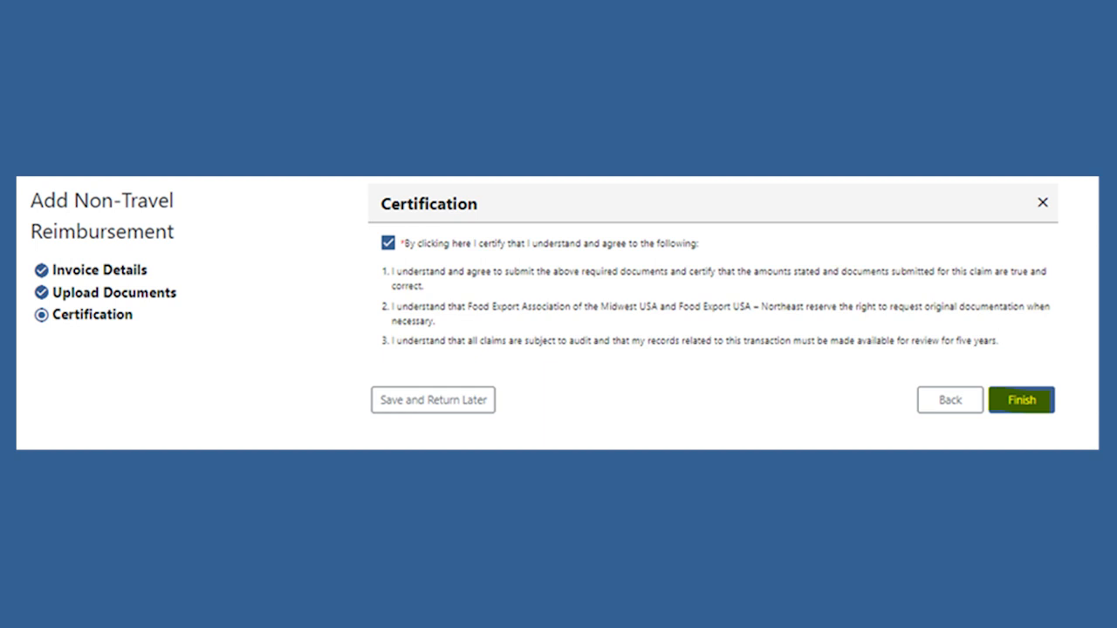
click(1021, 400)
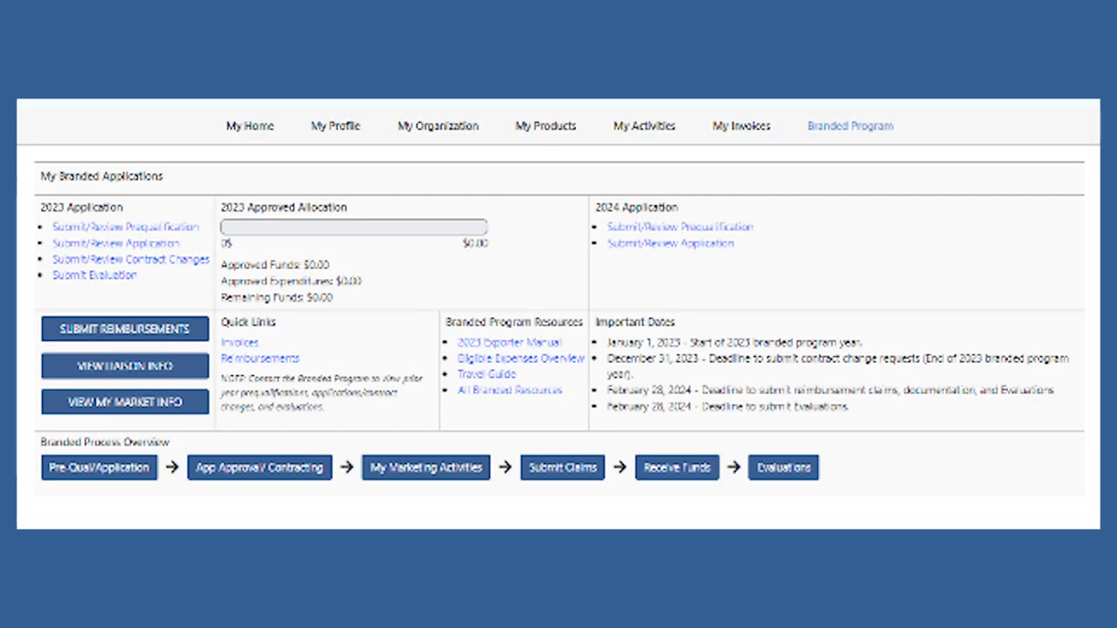